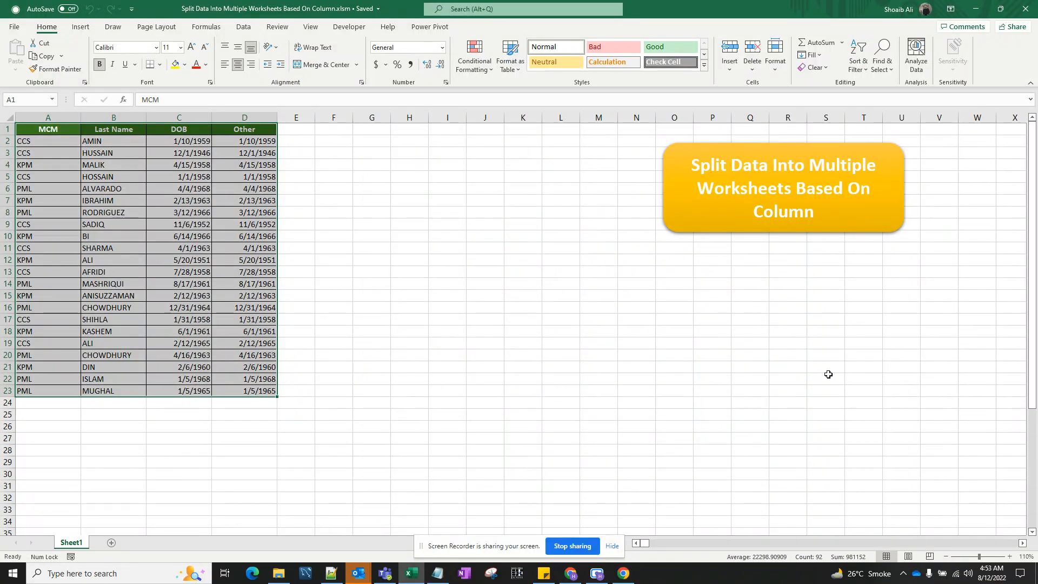
{"action": "mouse_move", "coordinate": [305, 6]}
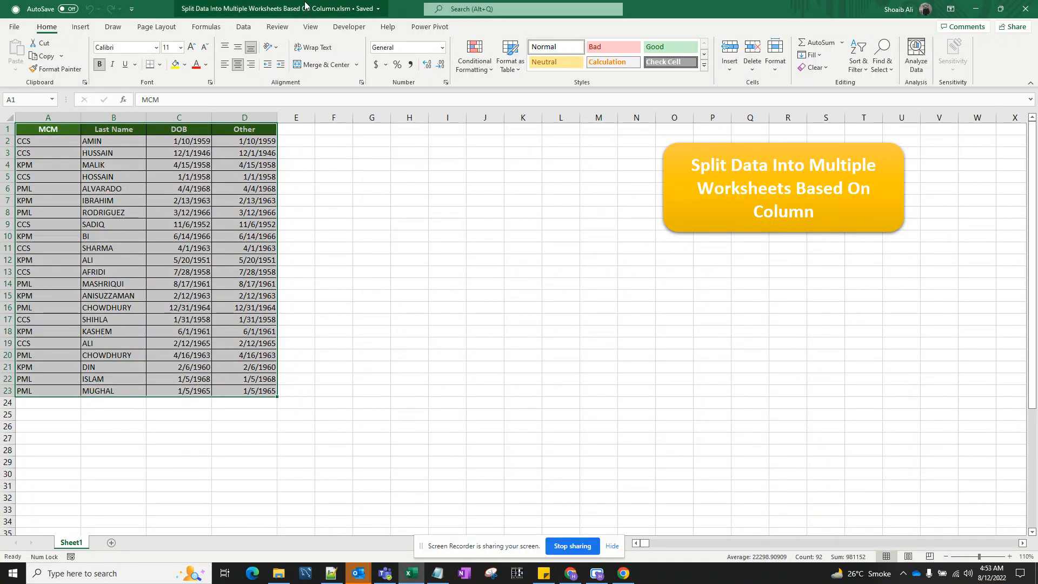
{"action": "mouse_move", "coordinate": [369, 177]}
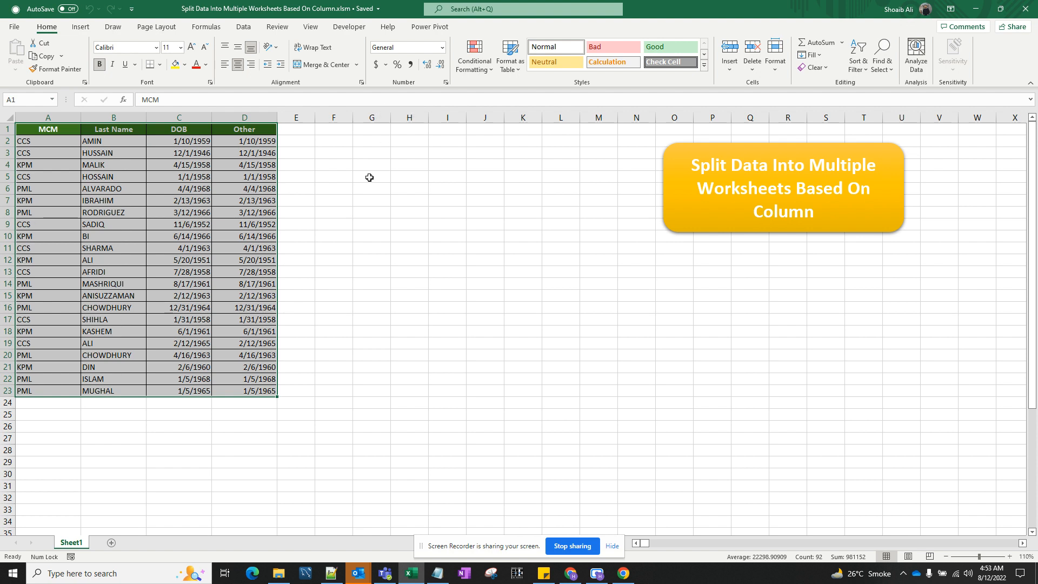
{"action": "mouse_move", "coordinate": [343, 207]}
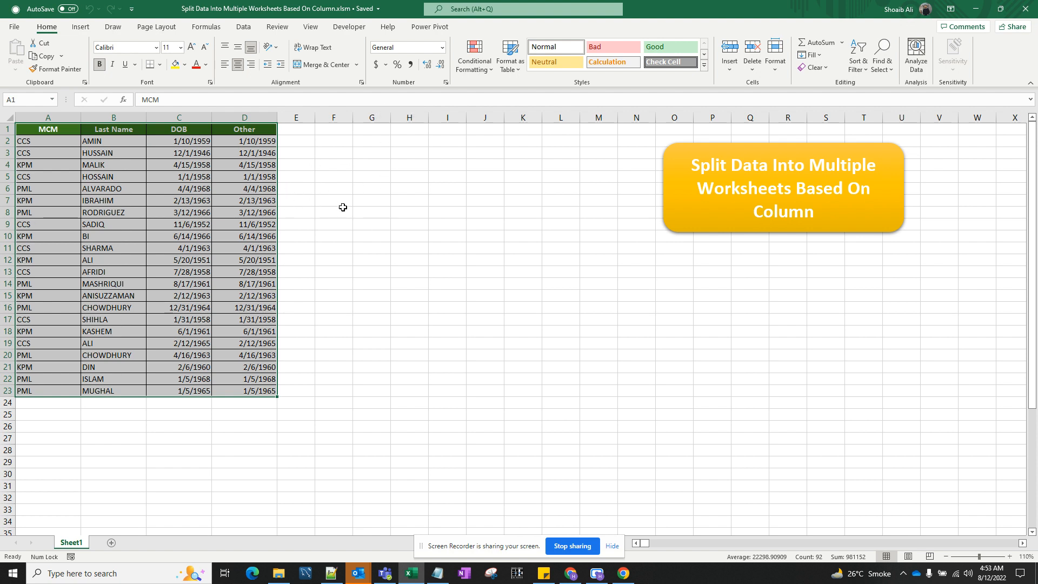
{"action": "mouse_move", "coordinate": [289, 218]}
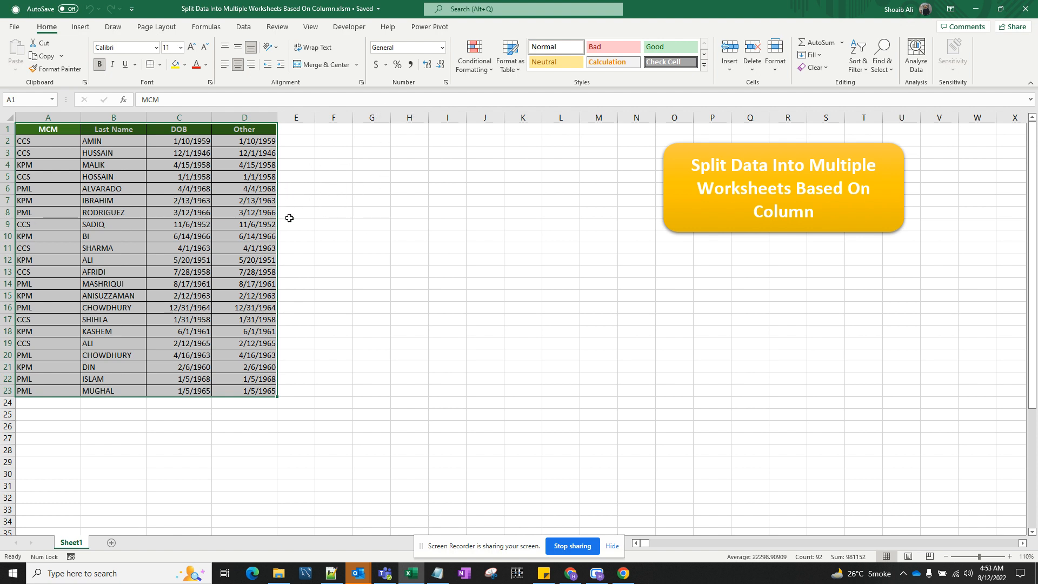
{"action": "mouse_move", "coordinate": [209, 168]}
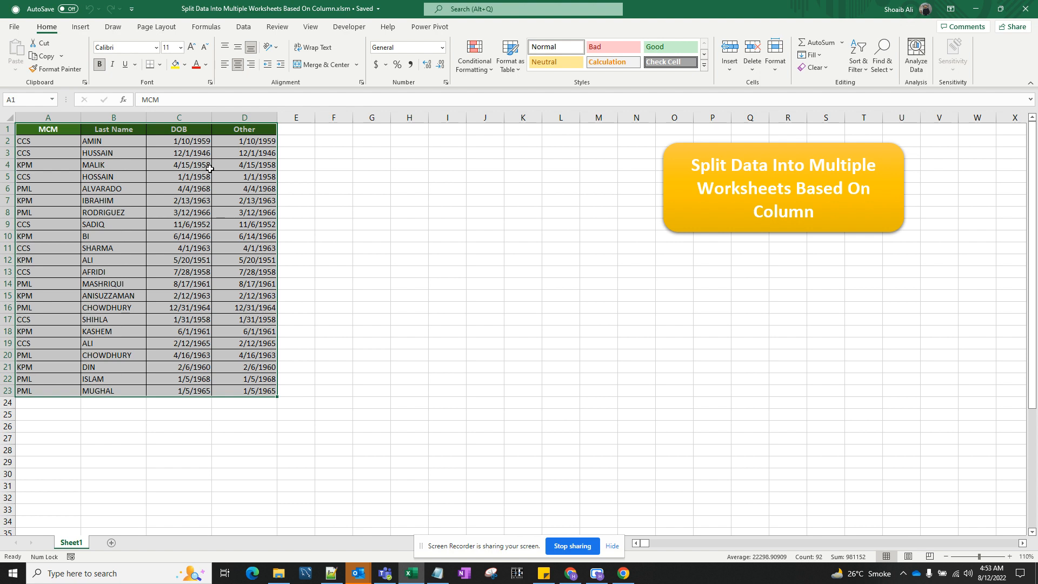
{"action": "mouse_move", "coordinate": [272, 246]}
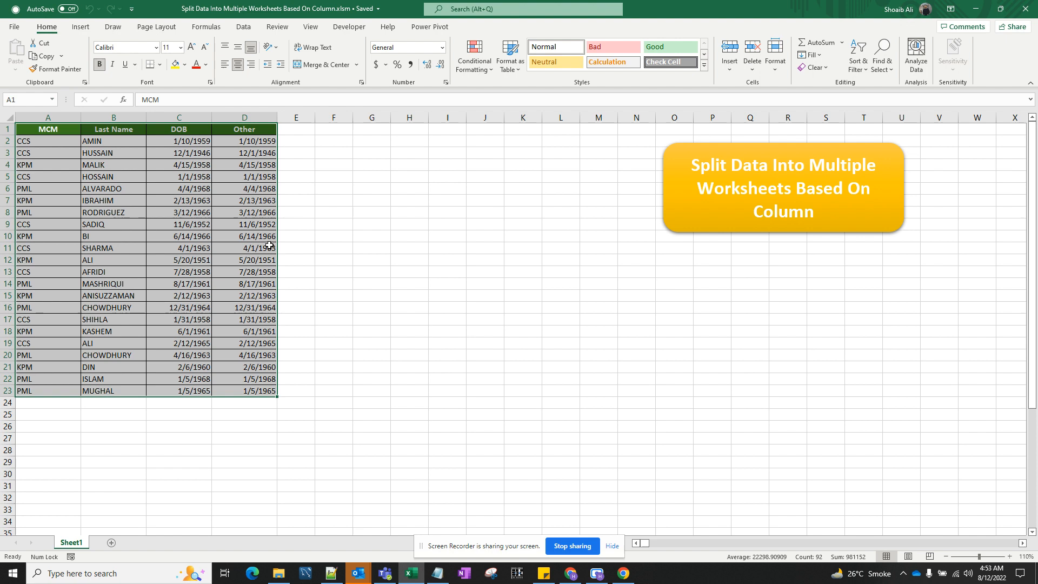
{"action": "mouse_move", "coordinate": [259, 213]}
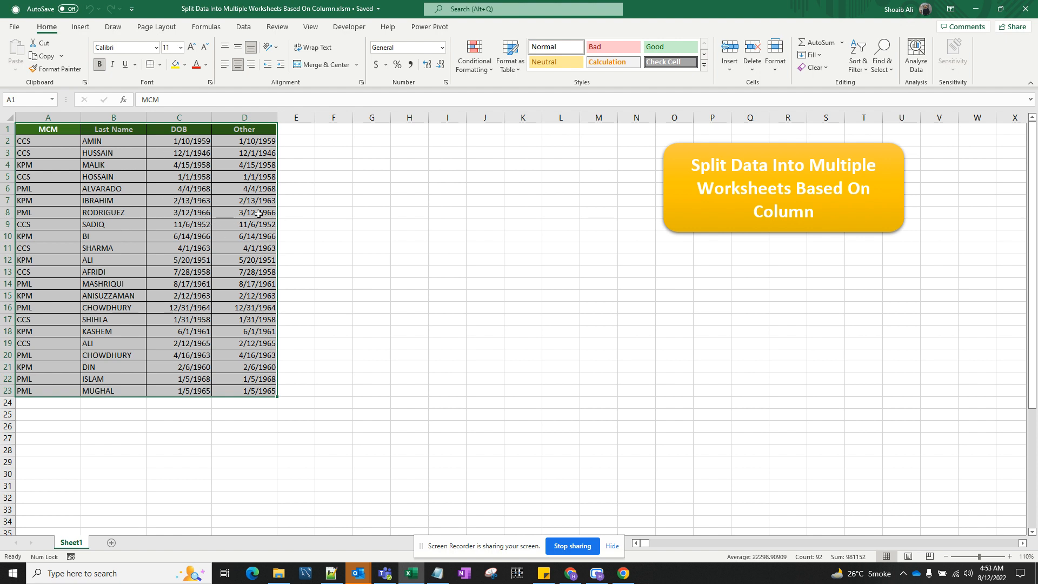
{"action": "mouse_move", "coordinate": [48, 142]}
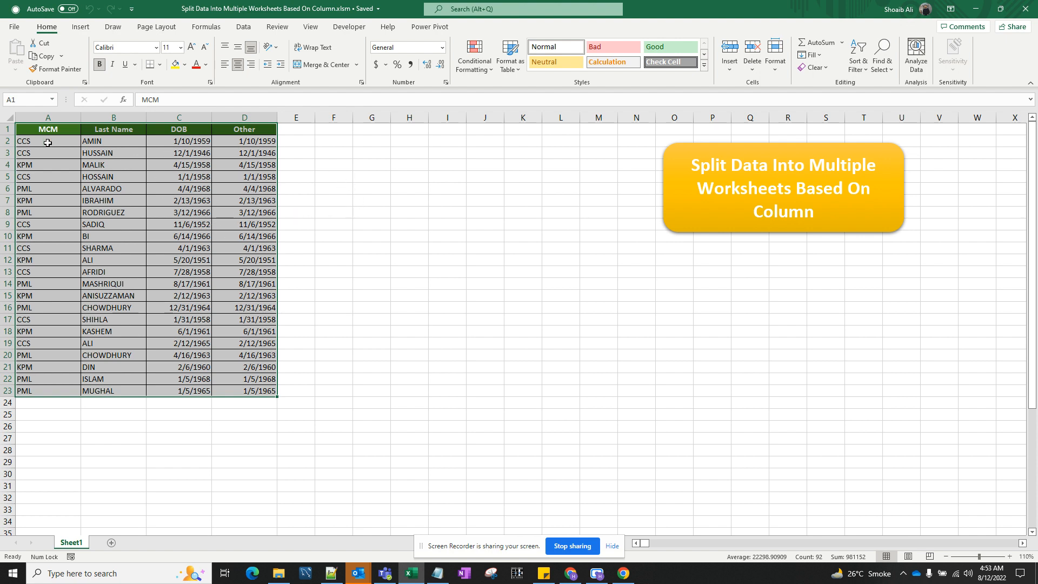
Deselect the table and start typing '=un' in an empty cell beside it
{"action": "left_click", "coordinate": [48, 140]}
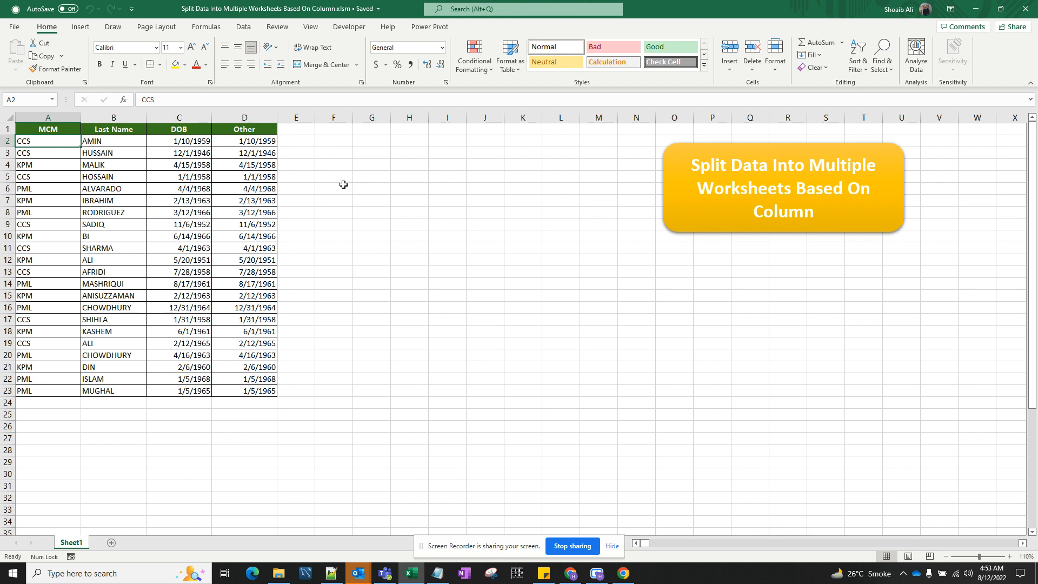
{"action": "mouse_move", "coordinate": [156, 128]}
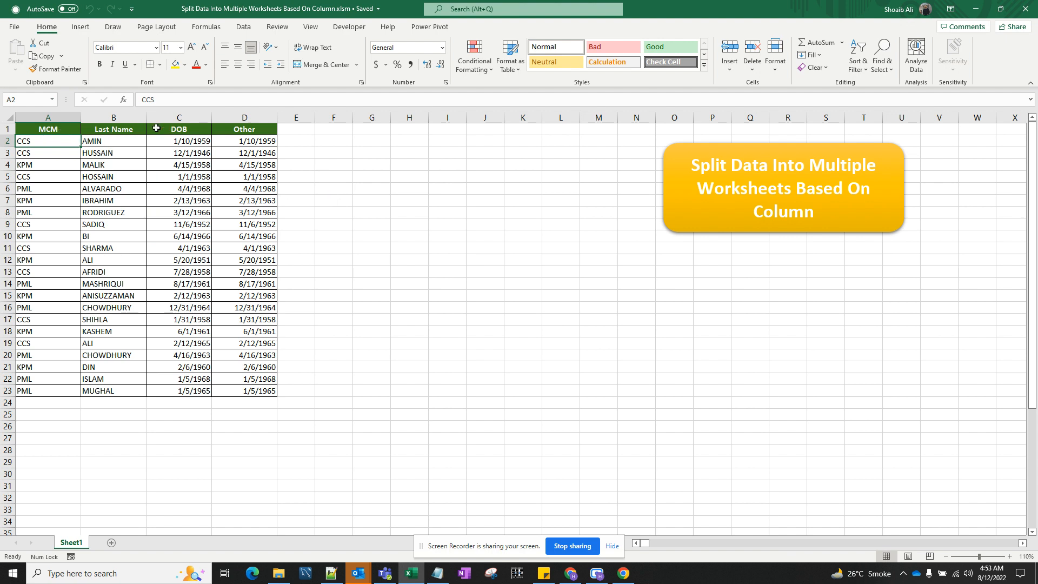
{"action": "mouse_move", "coordinate": [371, 189]}
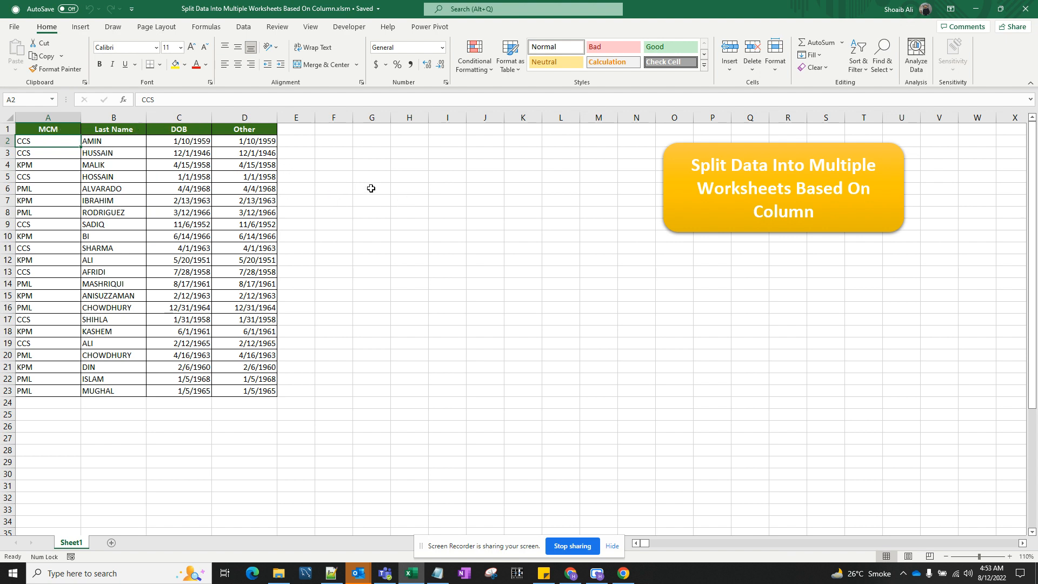
{"action": "mouse_move", "coordinate": [381, 201]}
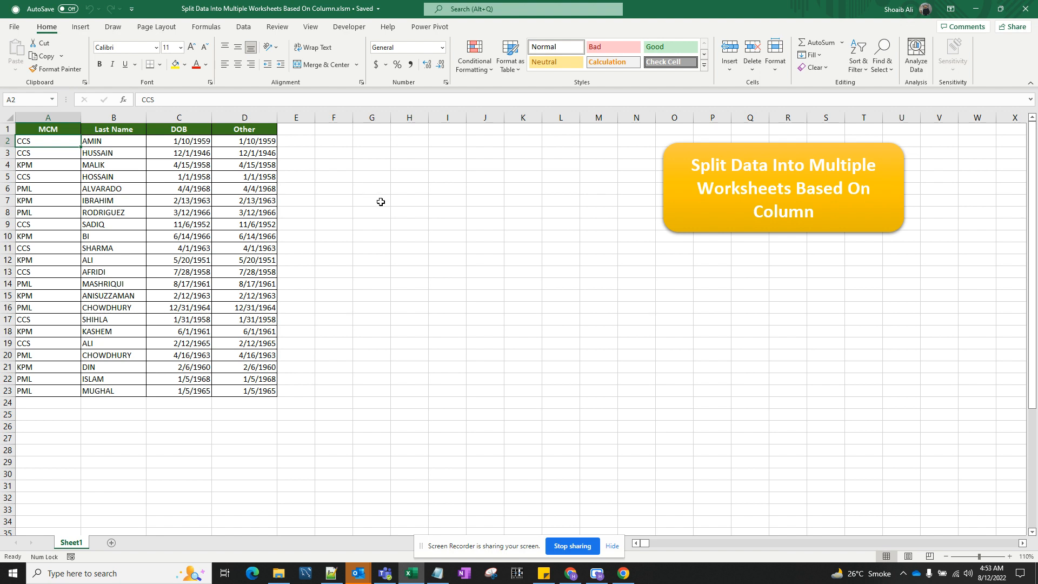
{"action": "mouse_move", "coordinate": [336, 324]}
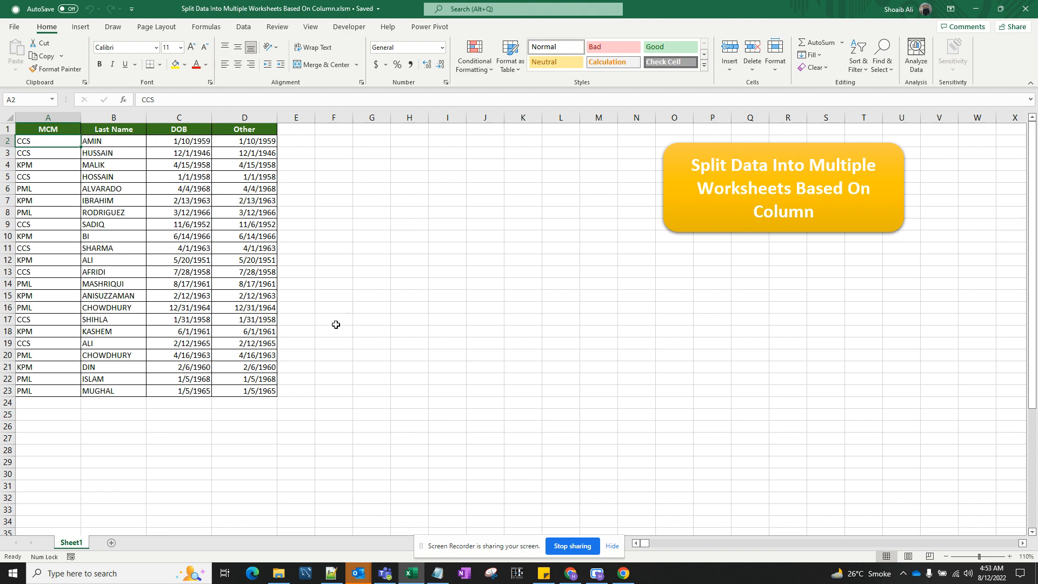
{"action": "mouse_move", "coordinate": [256, 450]}
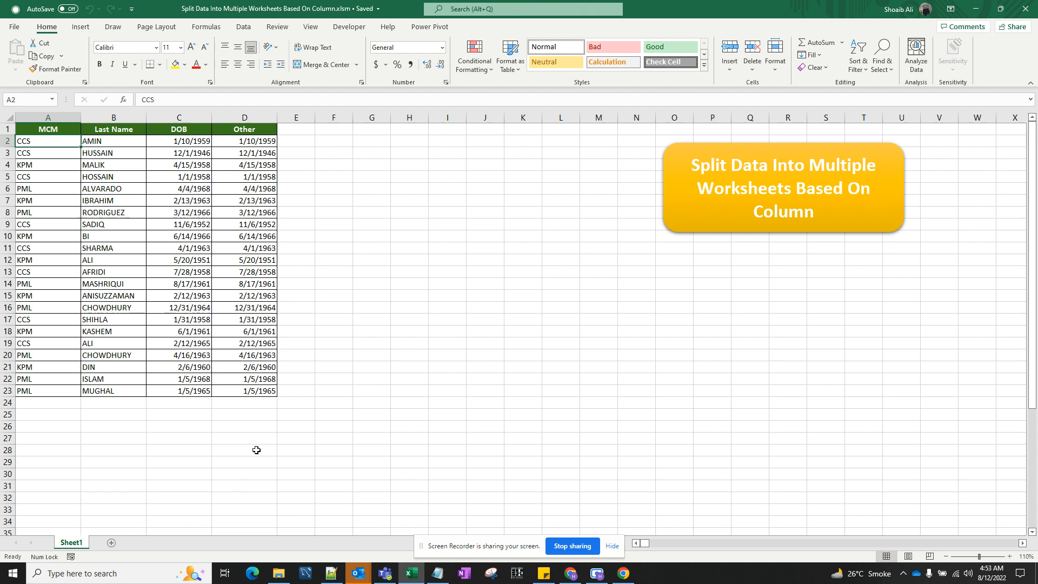
{"action": "mouse_move", "coordinate": [410, 358]}
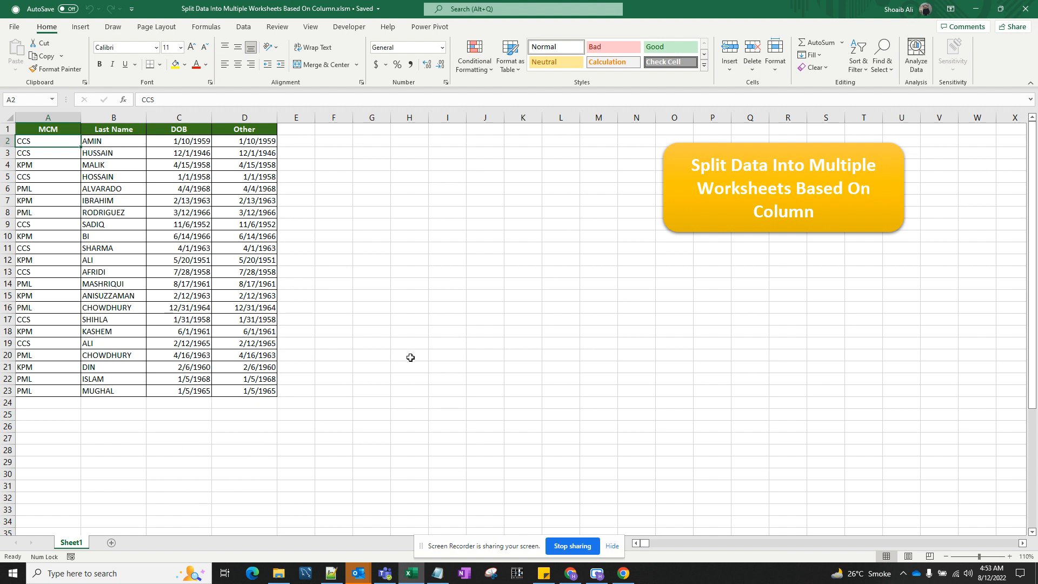
{"action": "mouse_move", "coordinate": [386, 185]}
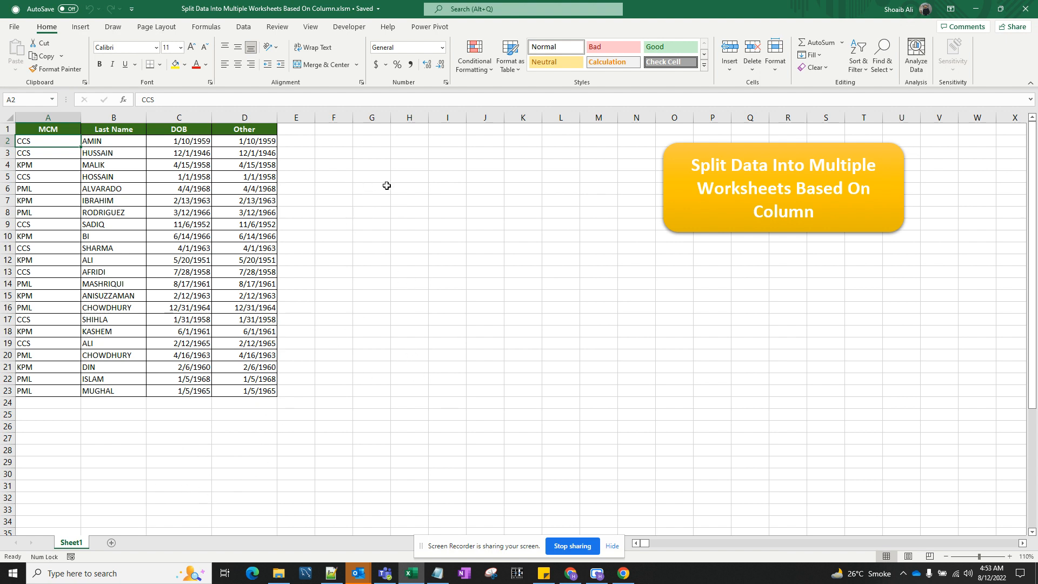
{"action": "left_click", "coordinate": [371, 177]}
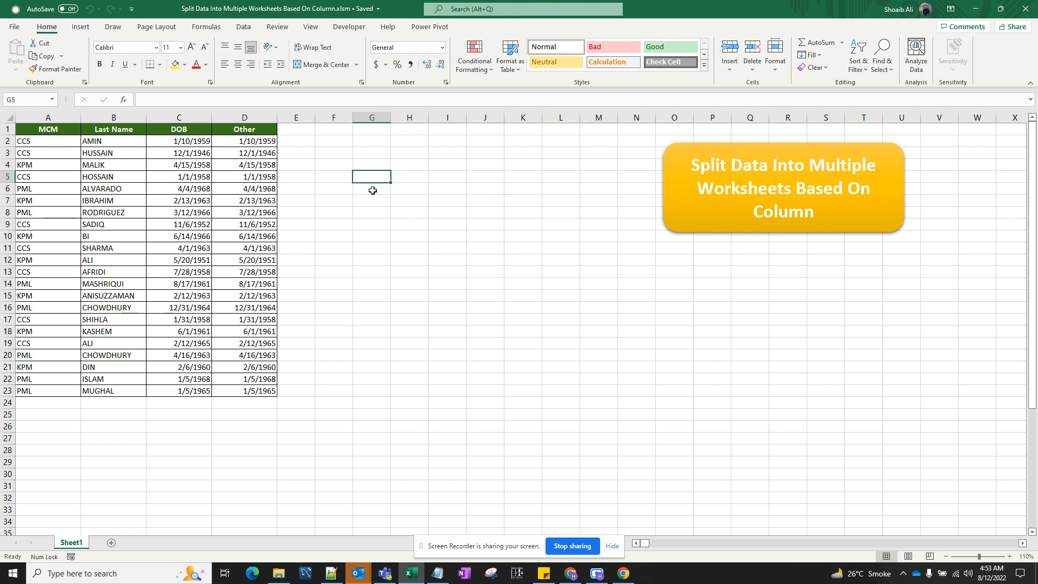
{"action": "type", "text": "="}
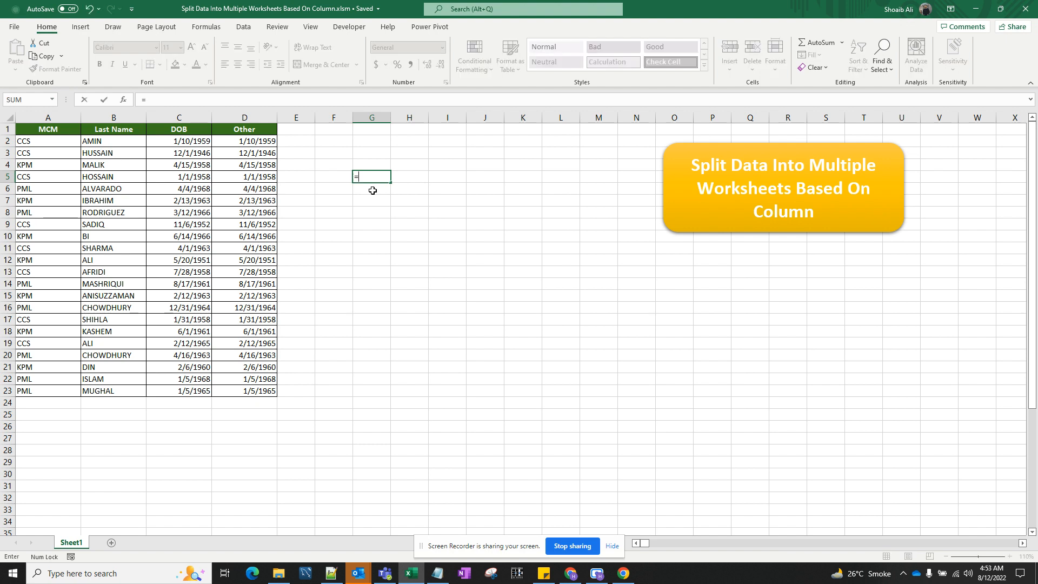
{"action": "type", "text": "un"}
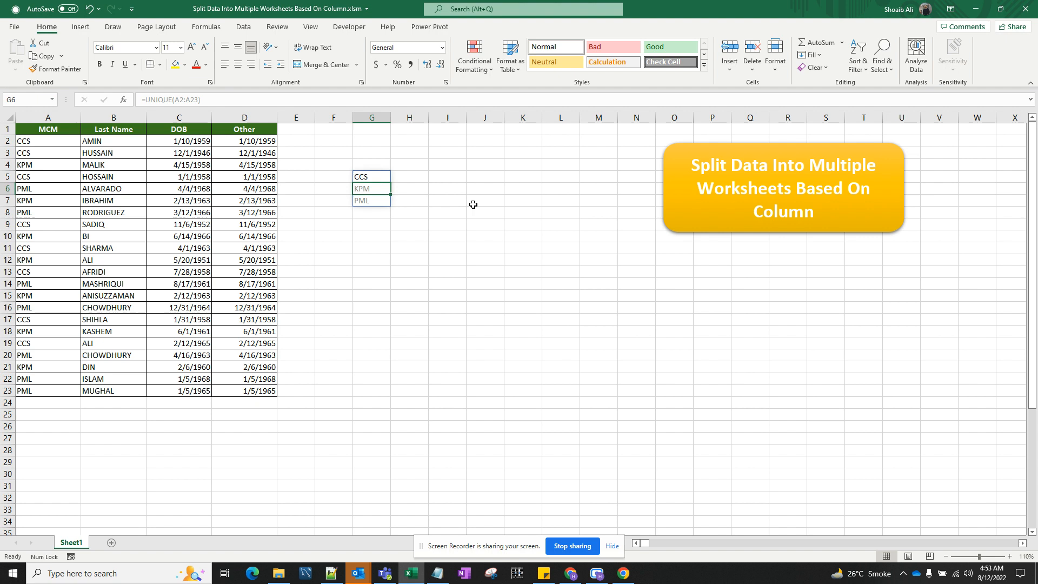
{"action": "left_click", "coordinate": [361, 176]}
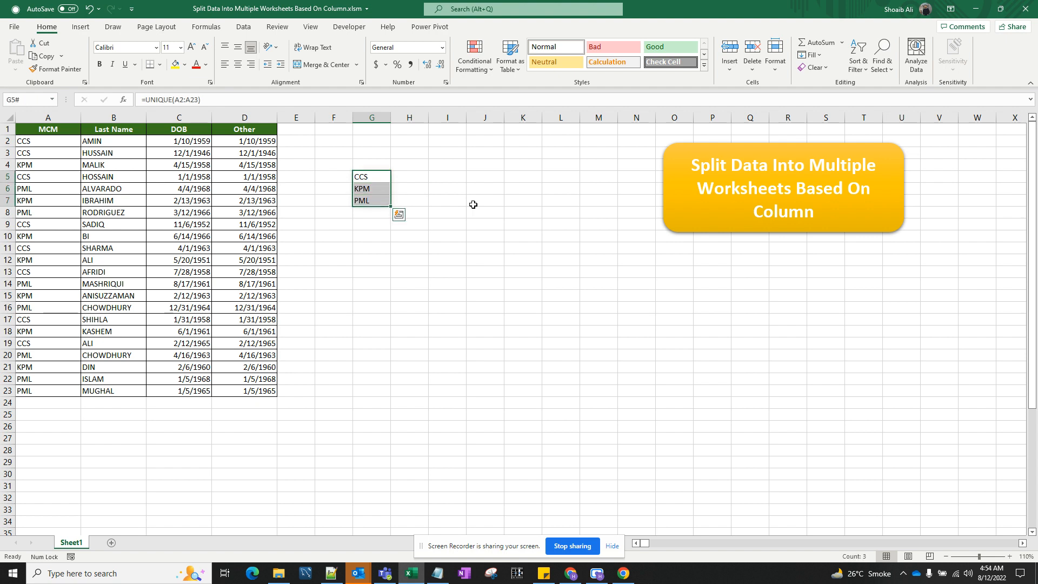
{"action": "mouse_move", "coordinate": [325, 177]}
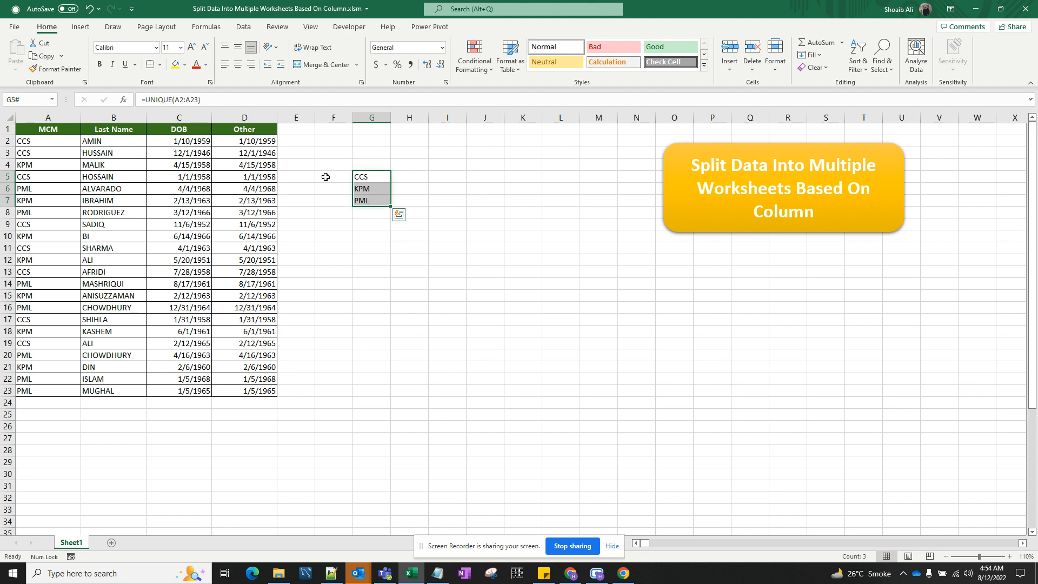
From cell F5, give the split macro row 1 as the header row
{"action": "left_click", "coordinate": [333, 176]}
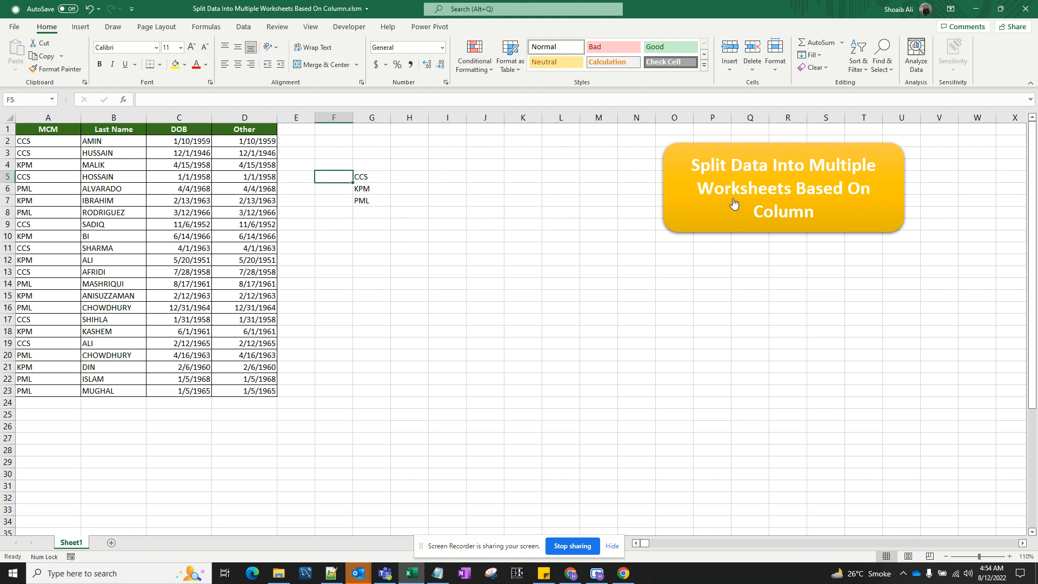
{"action": "mouse_move", "coordinate": [786, 192]}
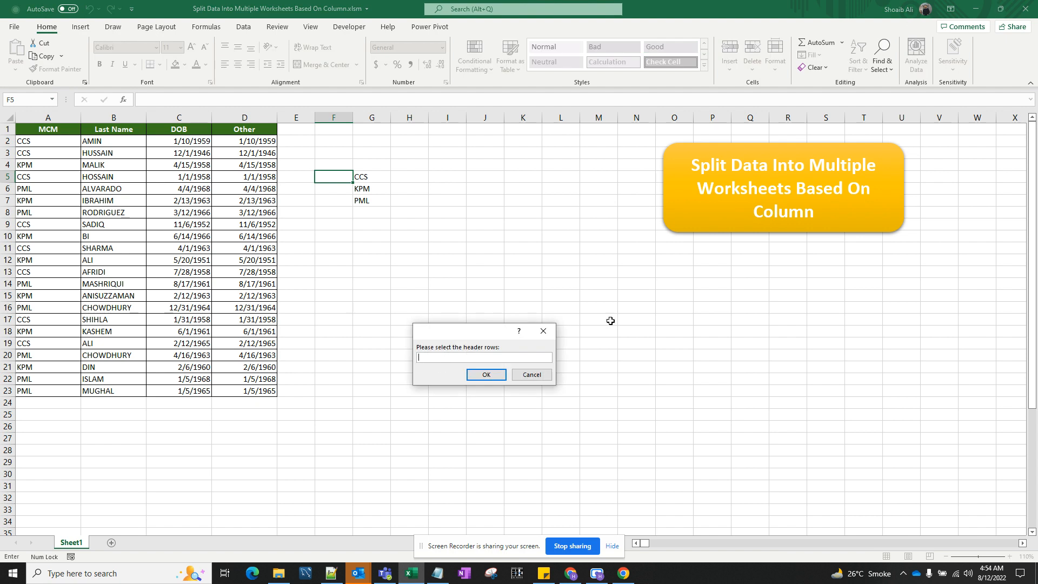
{"action": "mouse_move", "coordinate": [451, 360]}
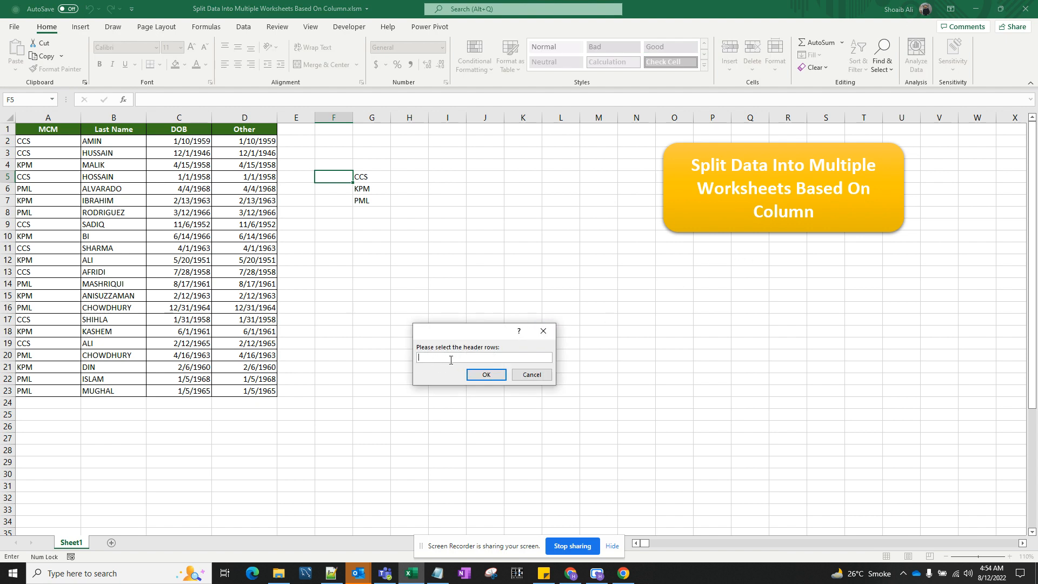
{"action": "mouse_move", "coordinate": [461, 370]}
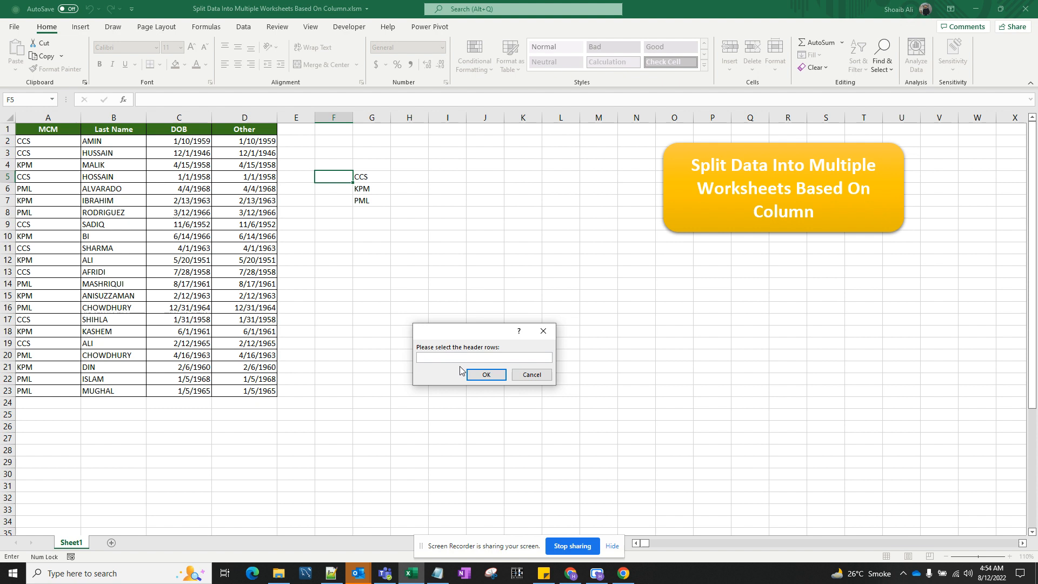
{"action": "left_click", "coordinate": [483, 357]}
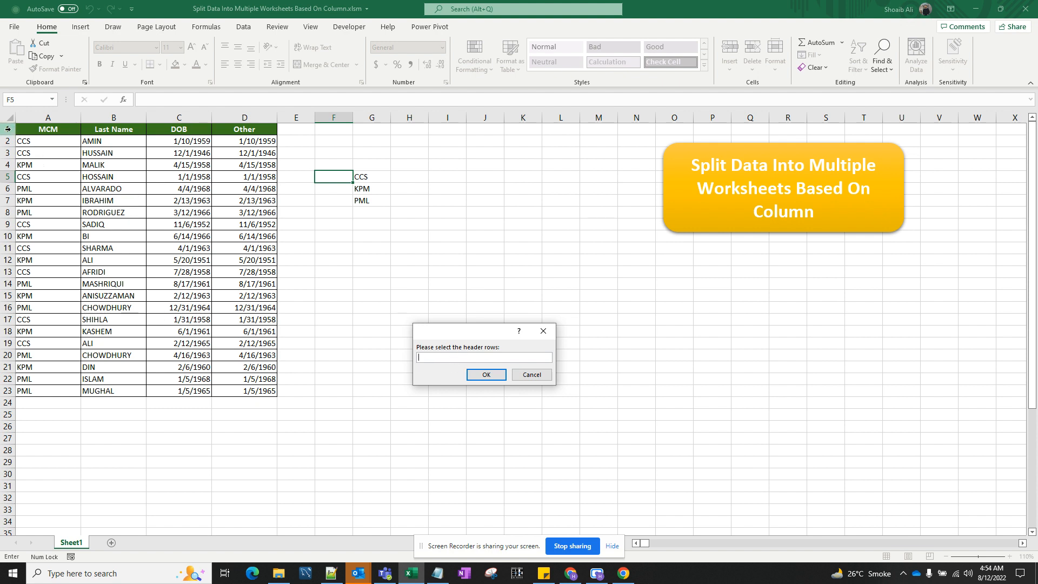
{"action": "left_click", "coordinate": [9, 130]}
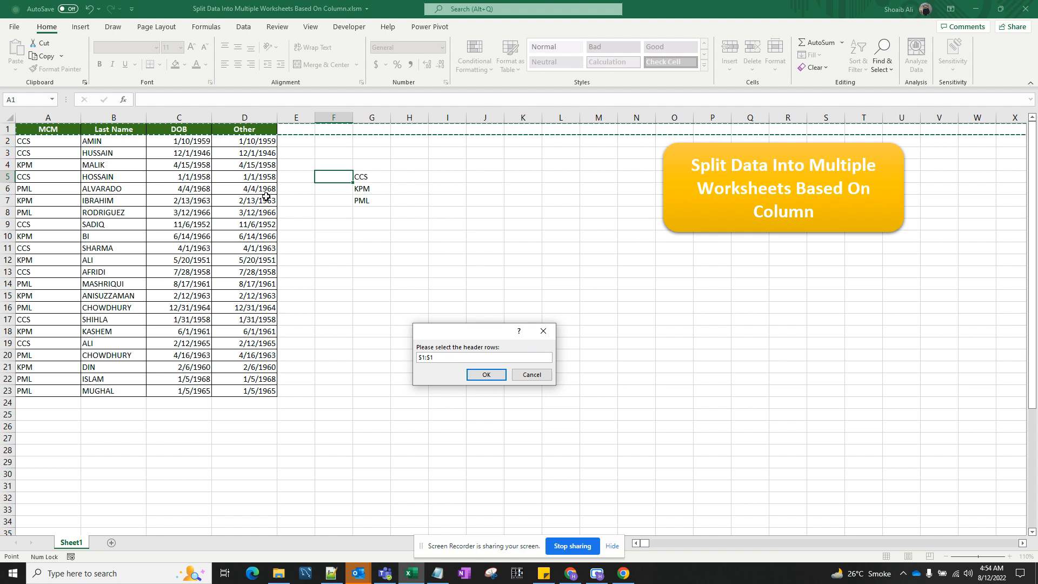
{"action": "left_click", "coordinate": [485, 374]}
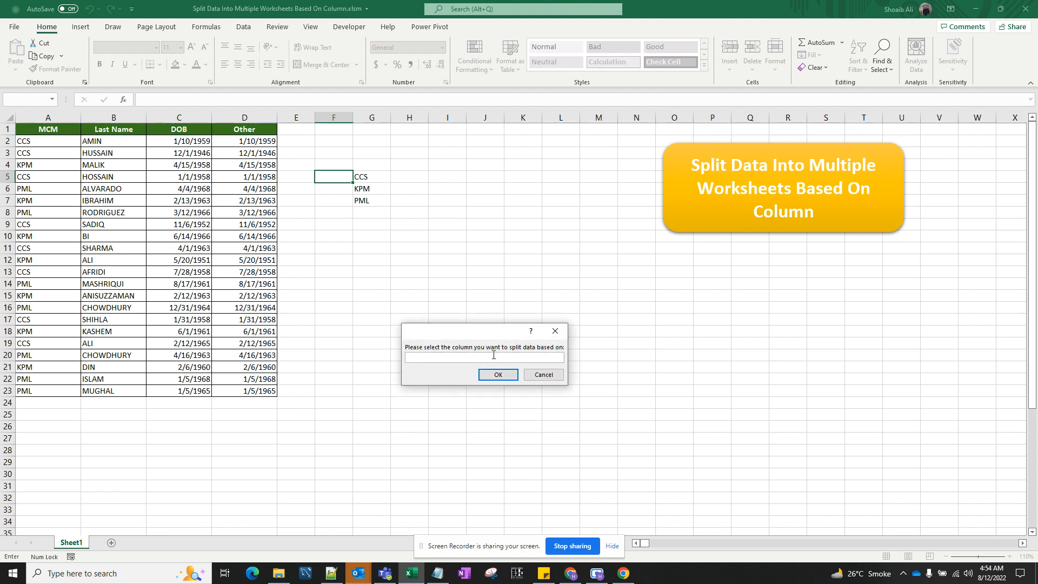
Split on column A (MCM), generating the CCS, KPM and PML worksheets
{"action": "left_click", "coordinate": [483, 357]}
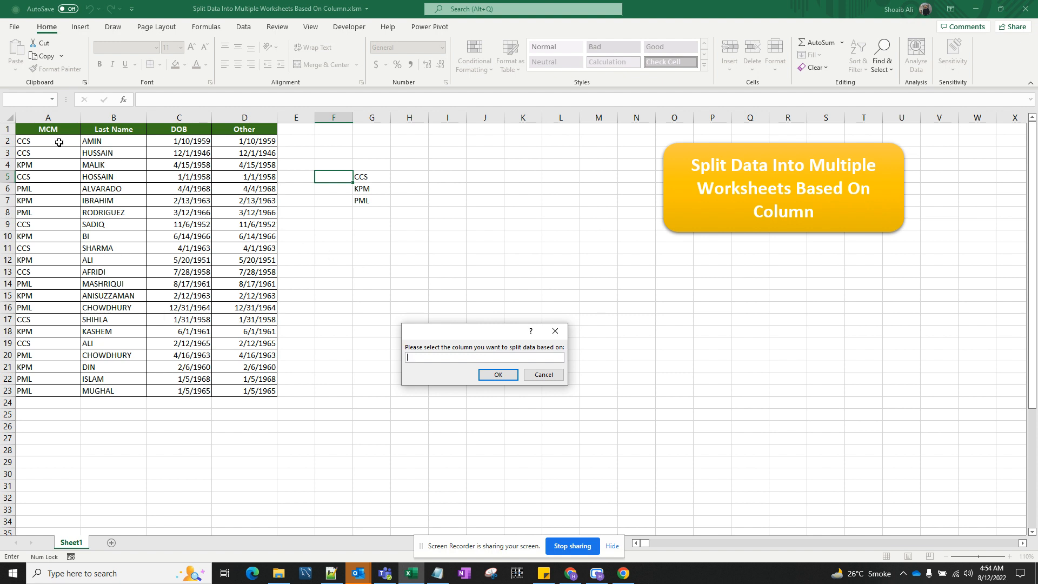
{"action": "mouse_move", "coordinate": [372, 196]}
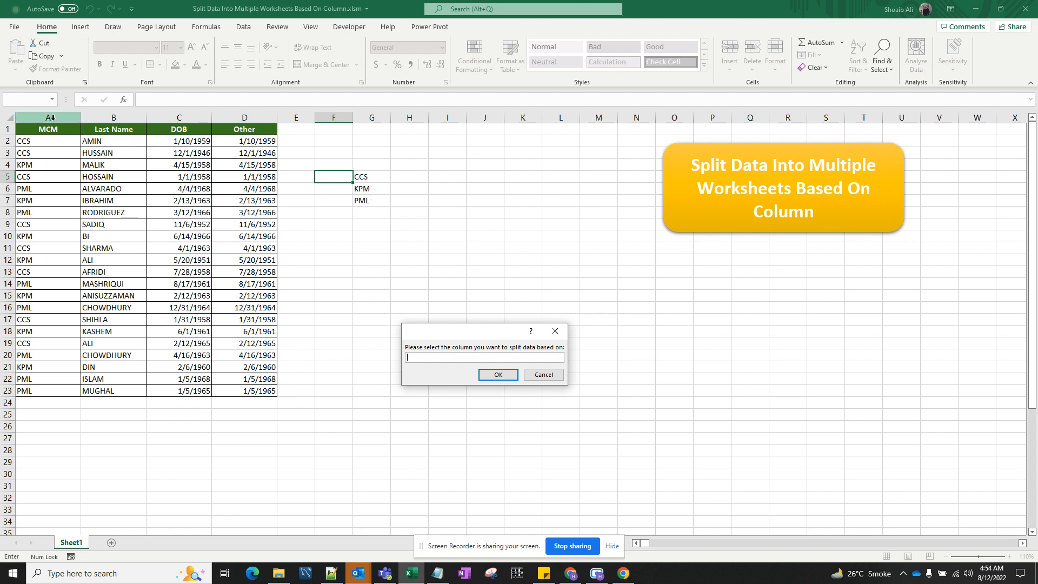
{"action": "left_click", "coordinate": [48, 117]}
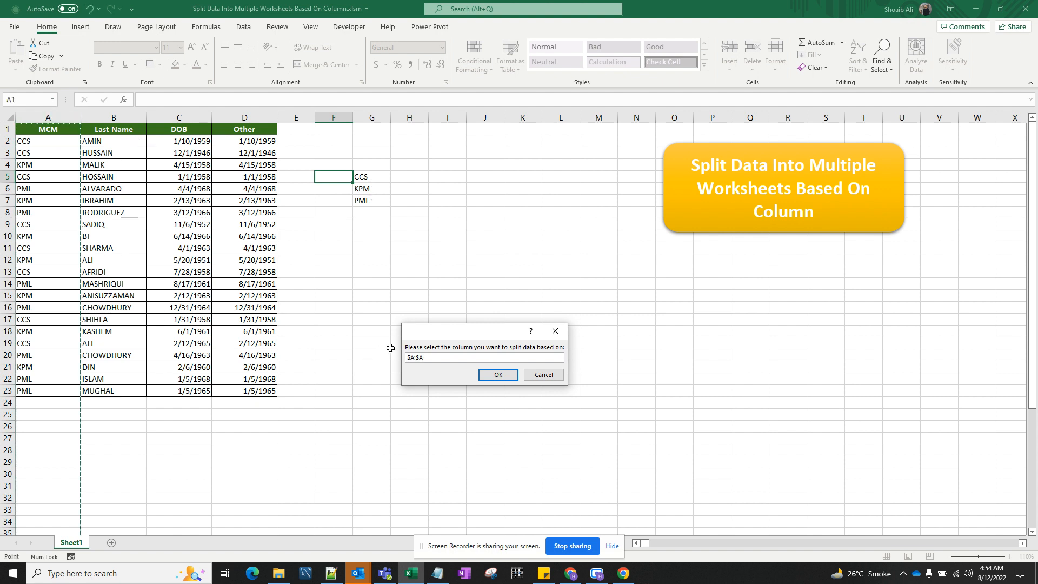
{"action": "left_click", "coordinate": [498, 374]}
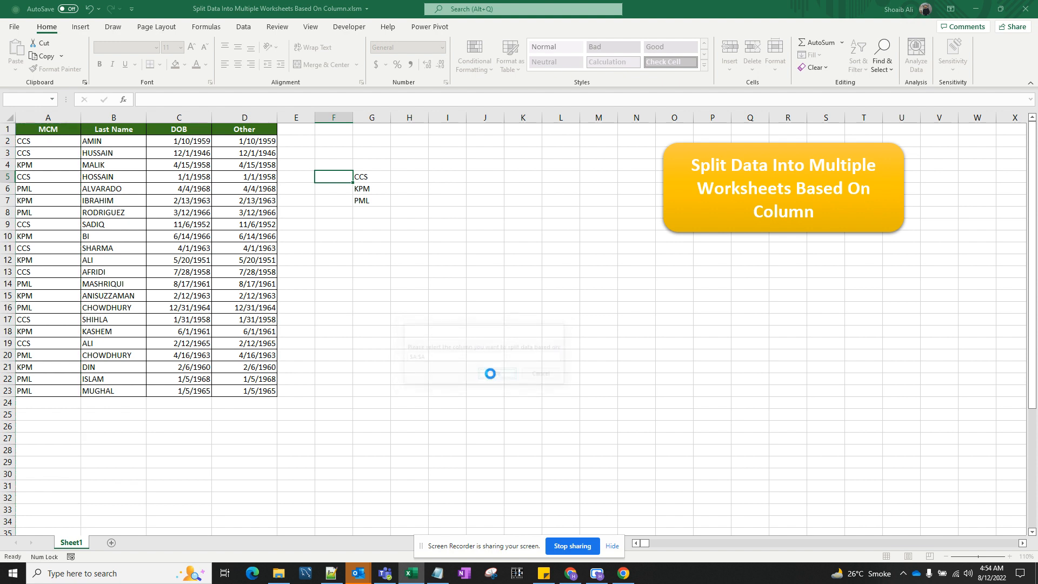
{"action": "left_click", "coordinate": [491, 374]}
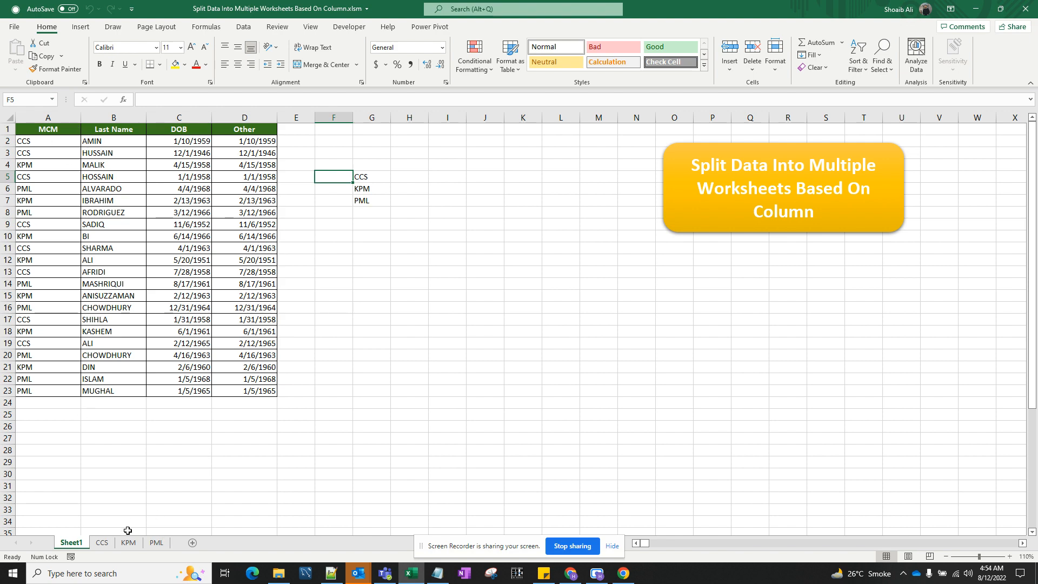
{"action": "left_click", "coordinate": [101, 542]}
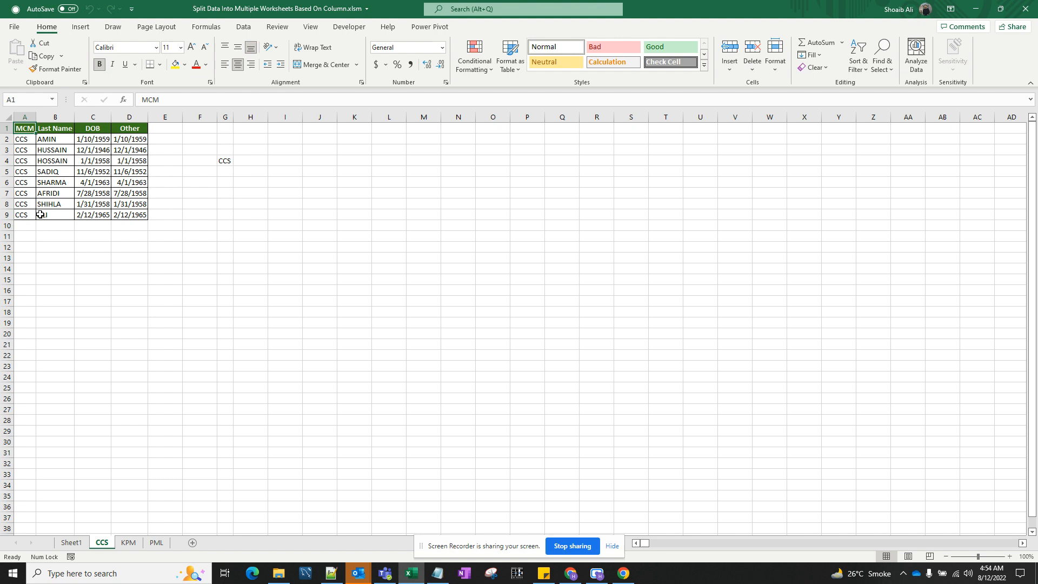
{"action": "mouse_move", "coordinate": [85, 242]}
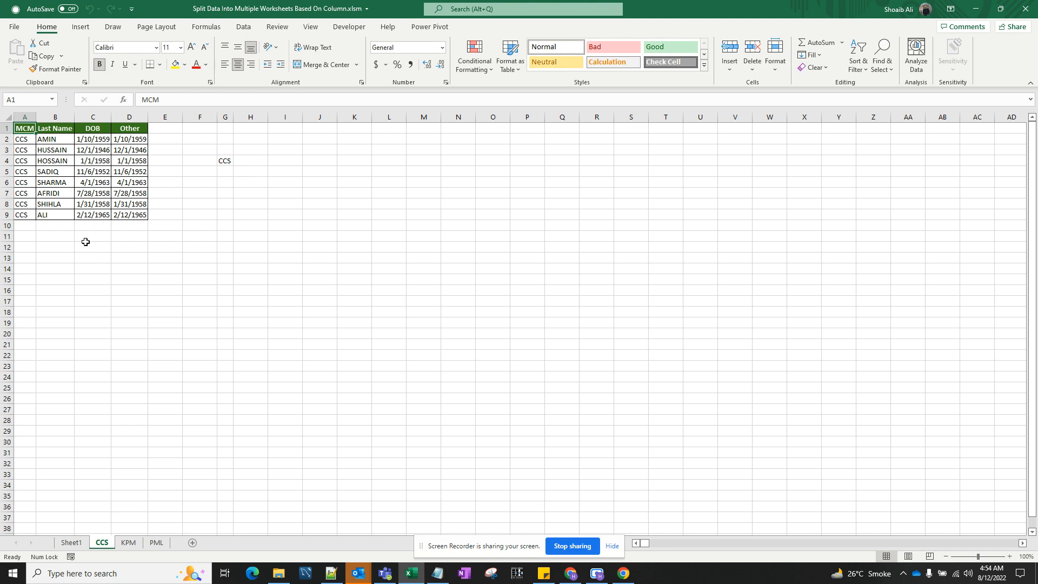
{"action": "left_click", "coordinate": [128, 542]}
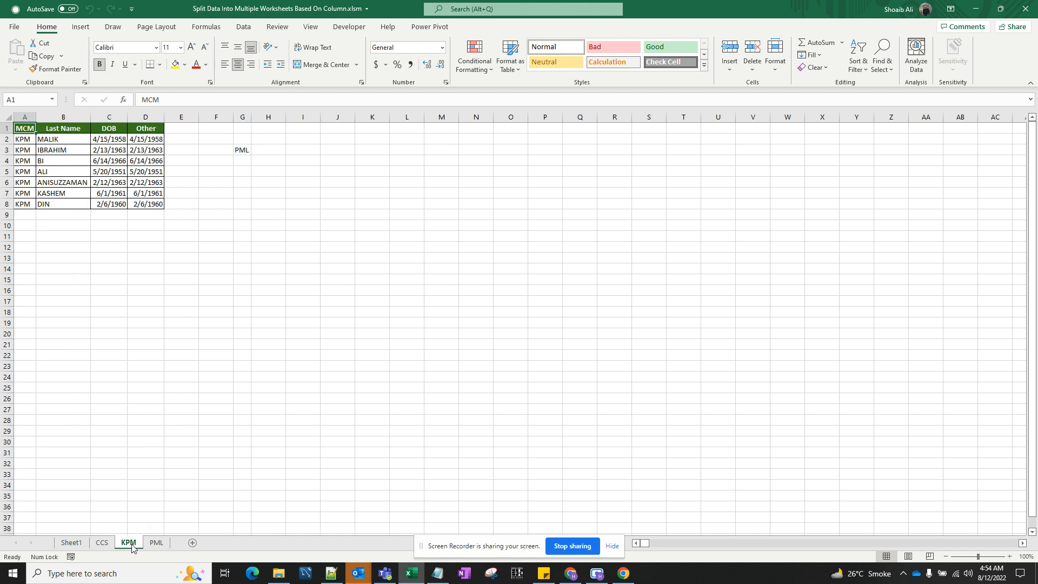
{"action": "left_click", "coordinate": [156, 543]}
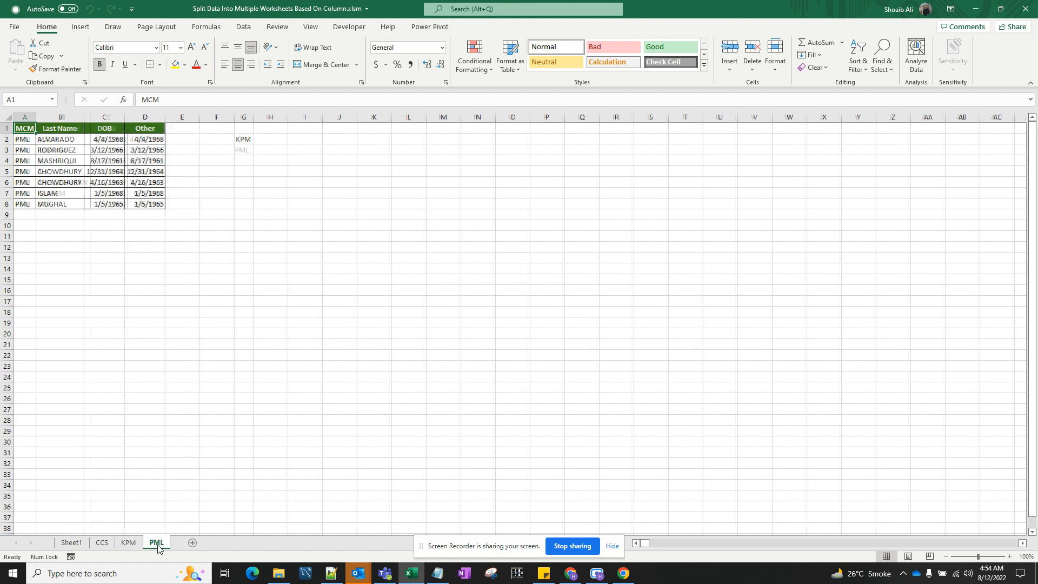
{"action": "left_click", "coordinate": [129, 542]}
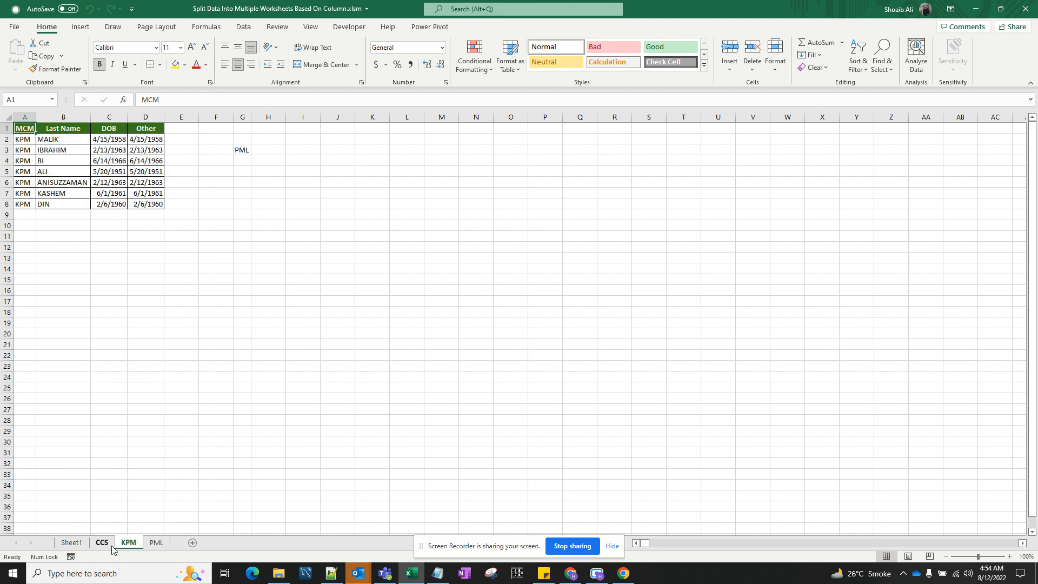
{"action": "left_click", "coordinate": [71, 542]}
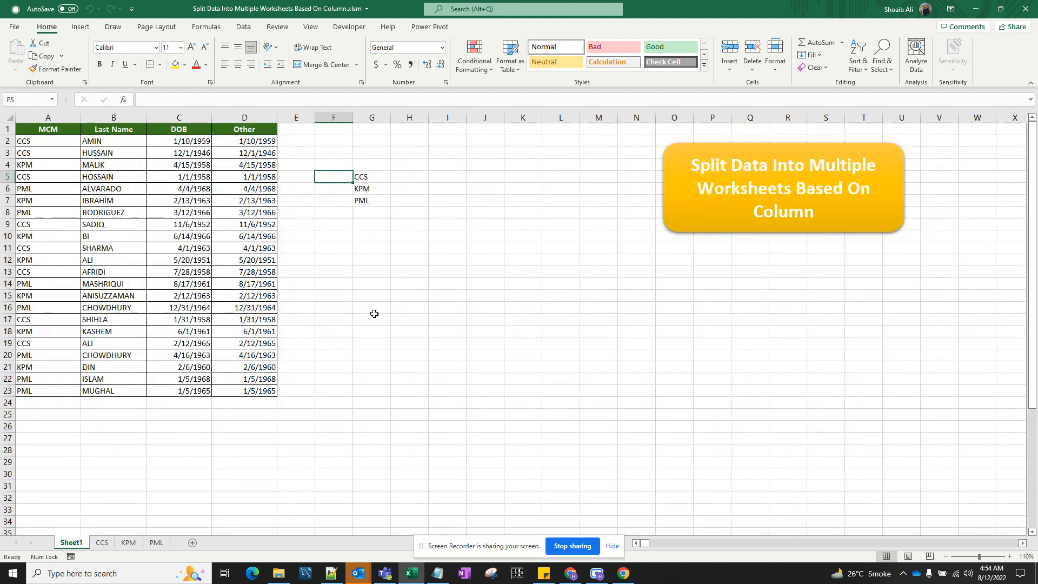